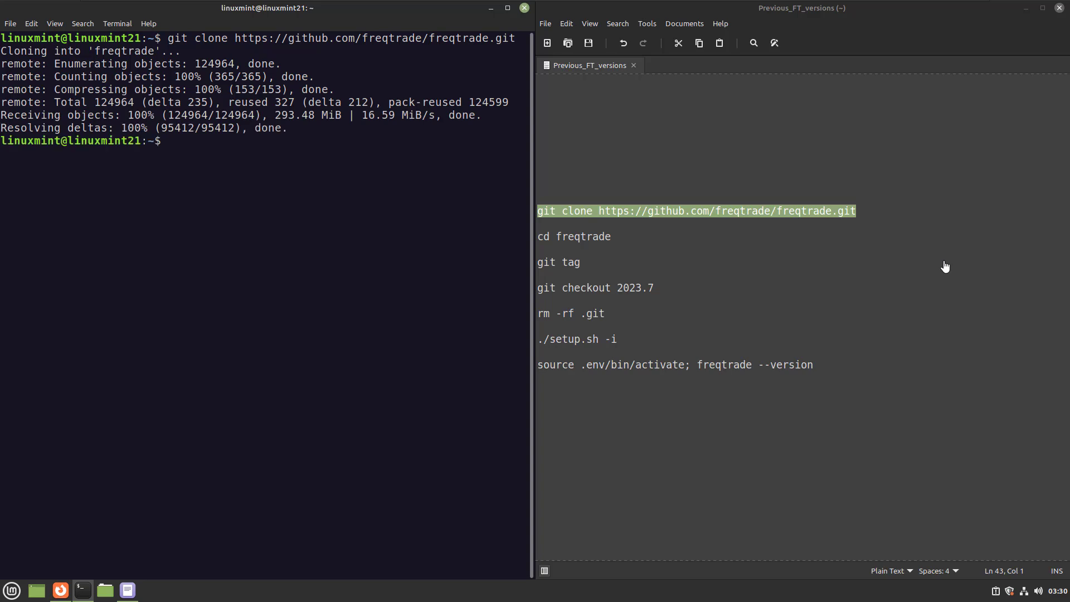
Step: Enter the cloned freqtrade folder and list its git tags through 2024.1
text(cd freqtrade/)
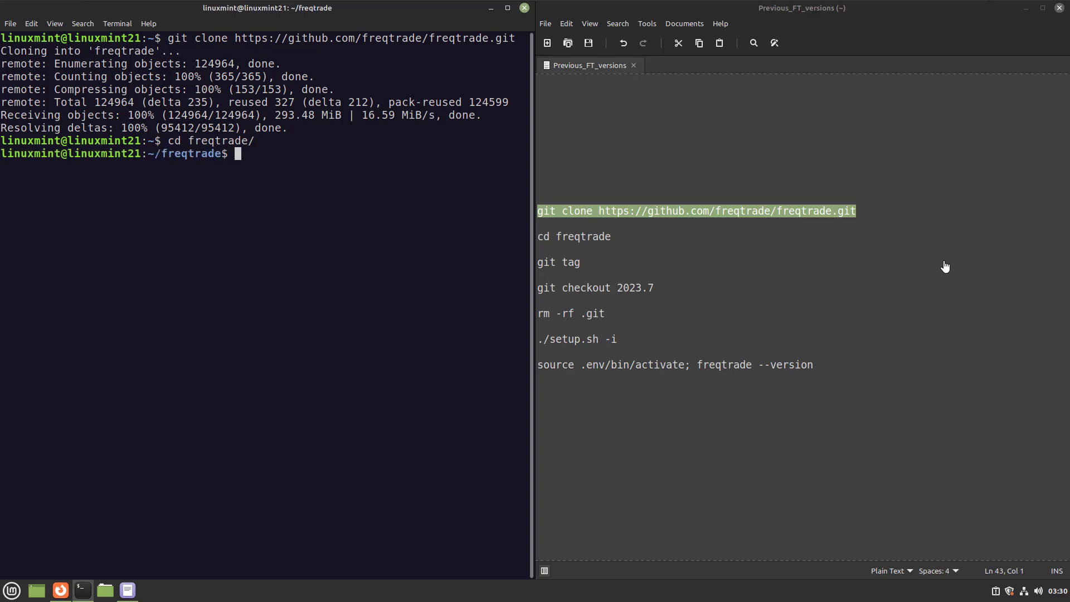
text(git tag)
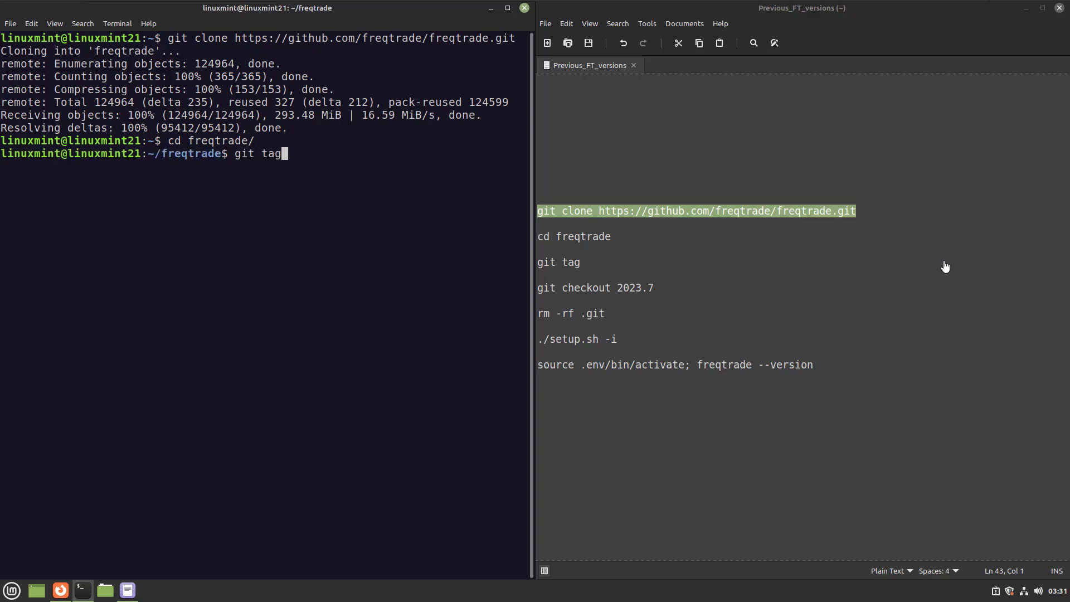
key(Return)
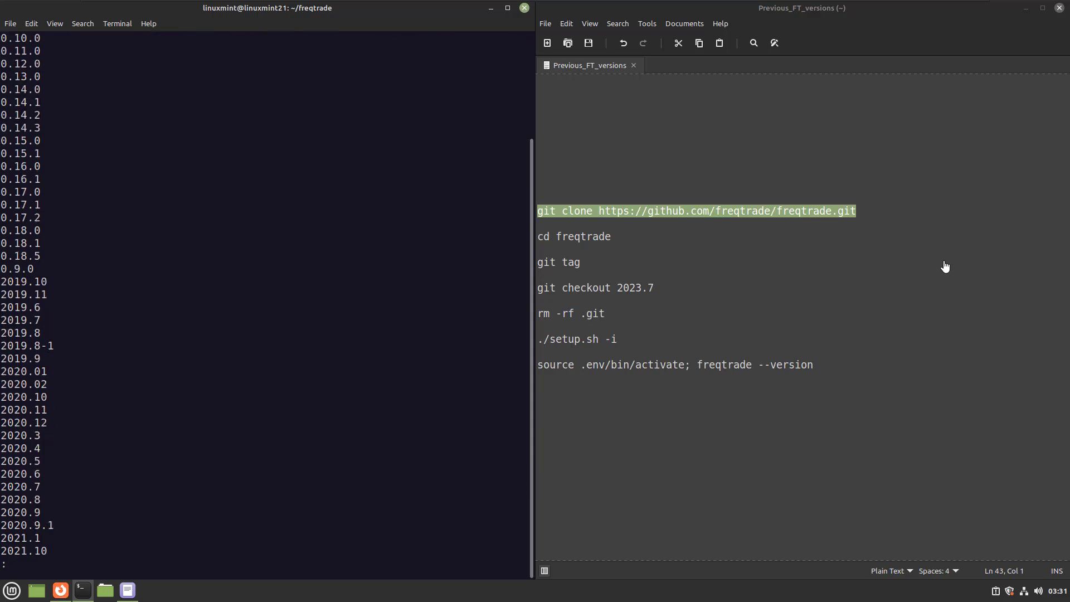
scroll(down, 3)
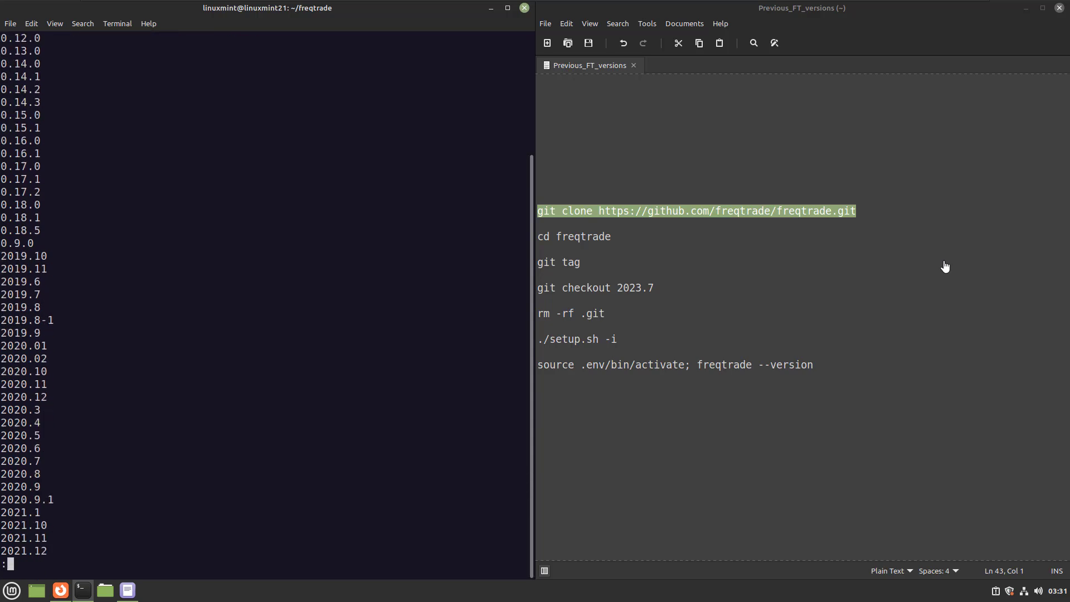
scroll(down, 3)
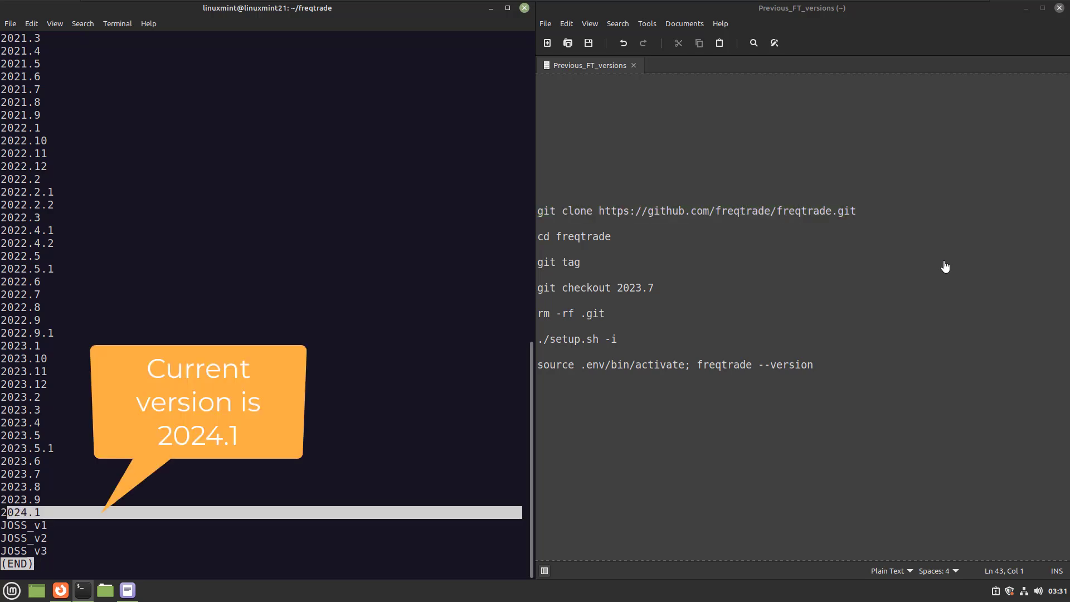
Step: Check out the 2023.7 tag and list all files with ls -alh, including .git and setup.sh
key(q)
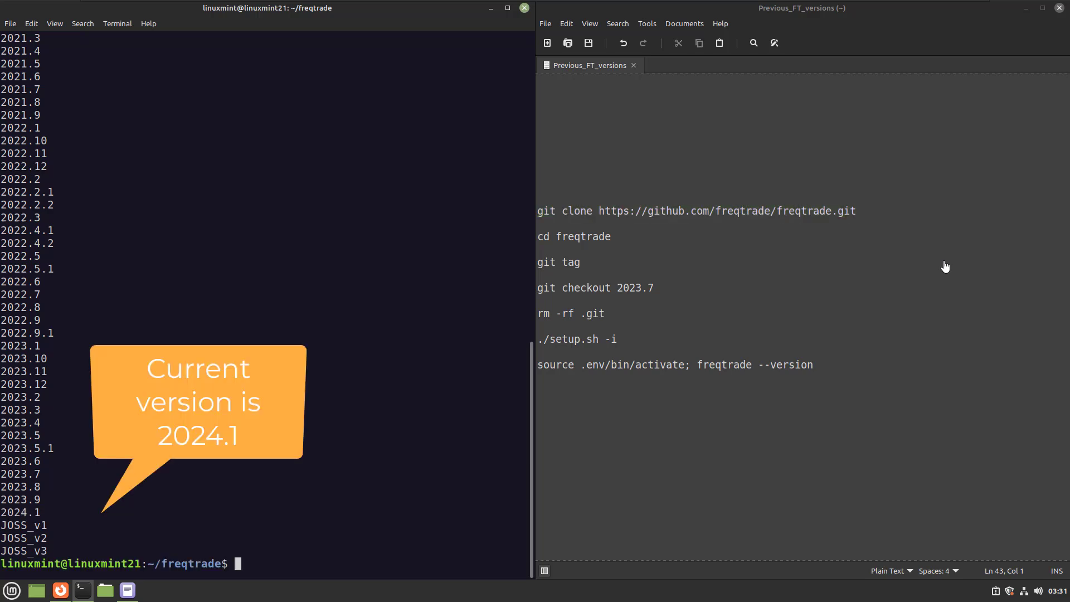
text(git)
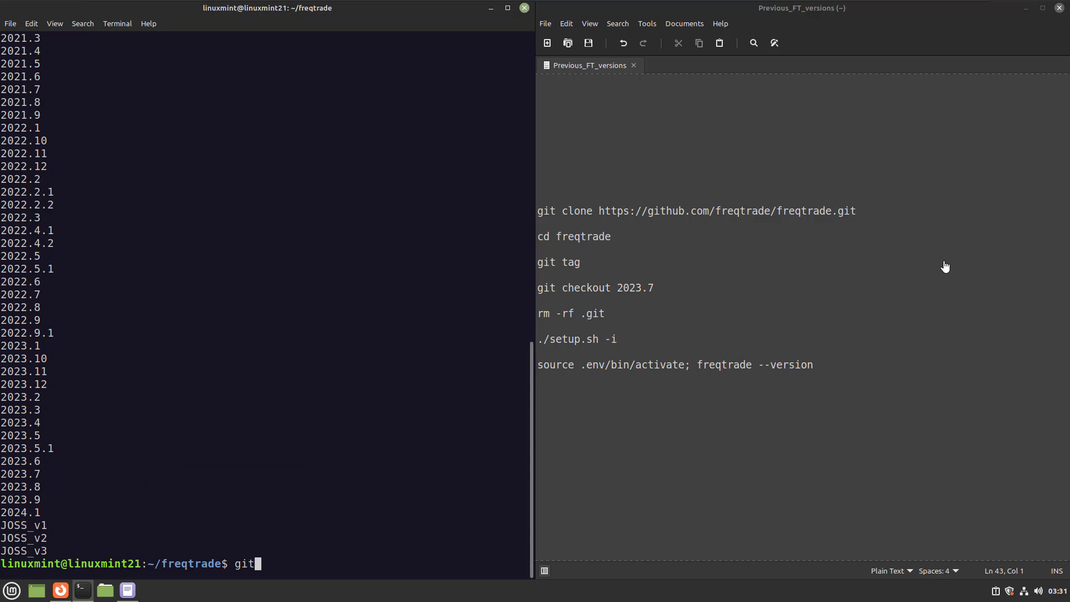
text(check)
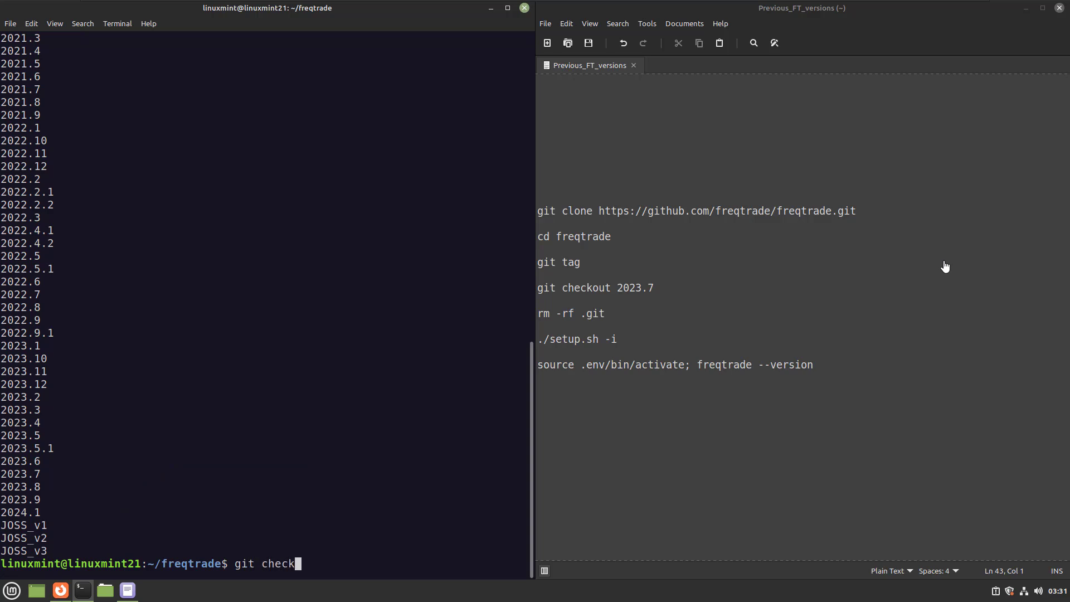
text(out 2023.7)
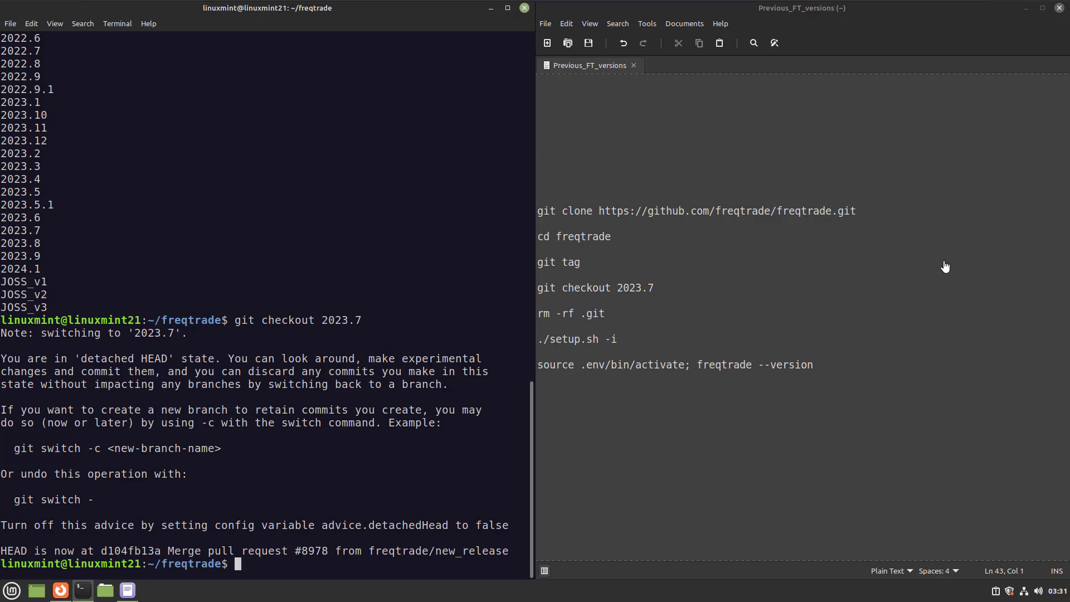
text(ls -a)
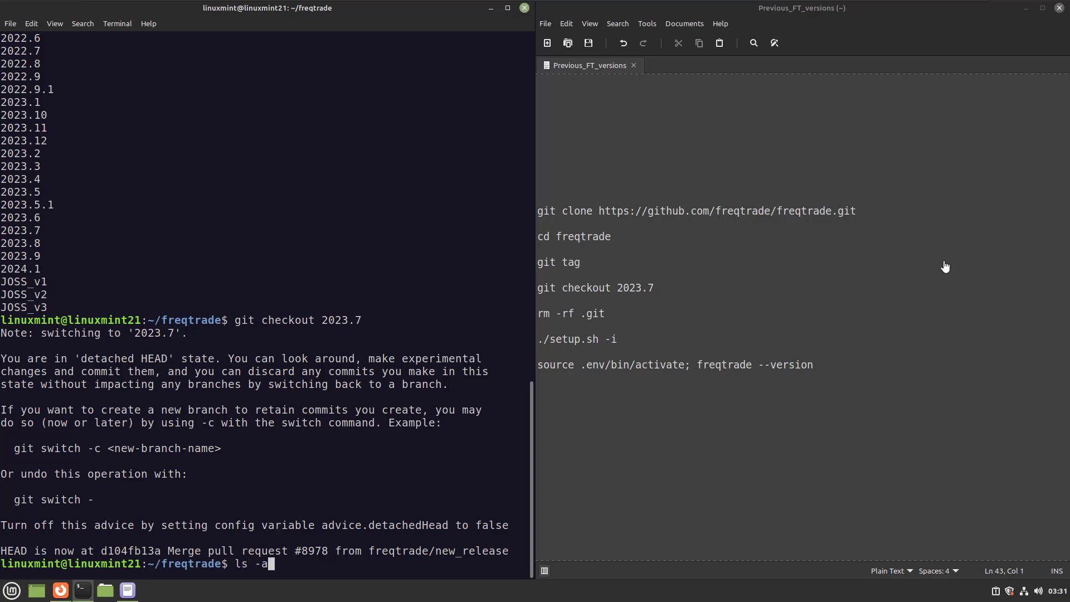
key(Return)
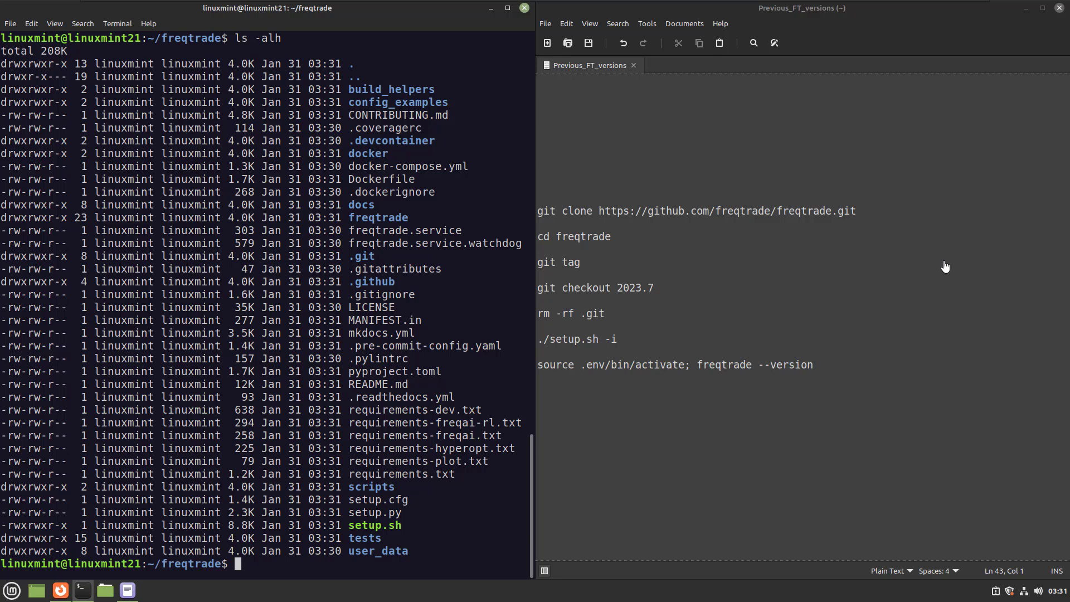
Step: Remove the .git folder with rm -rf, verify with ls -alh, and run ./setup.sh -i
text(rm -rf .git)
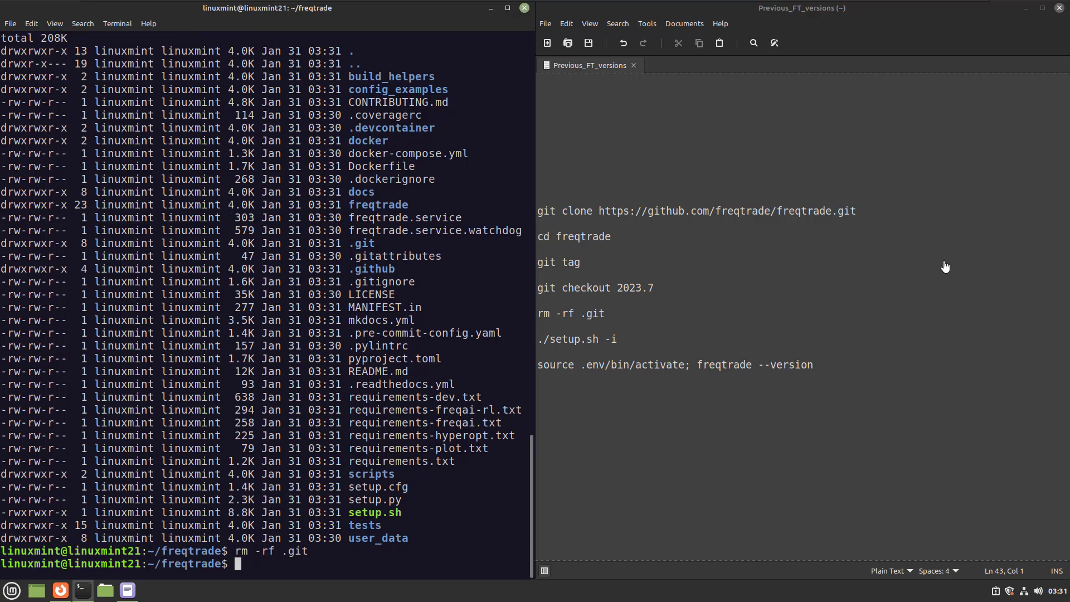
text(ls -alh)
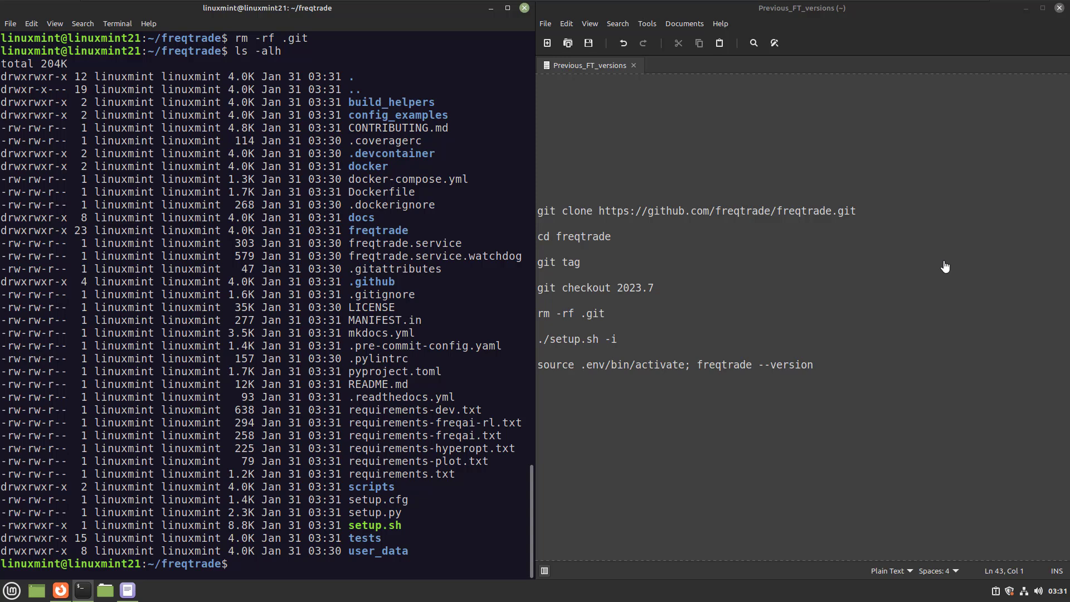
text(./setup.sh)
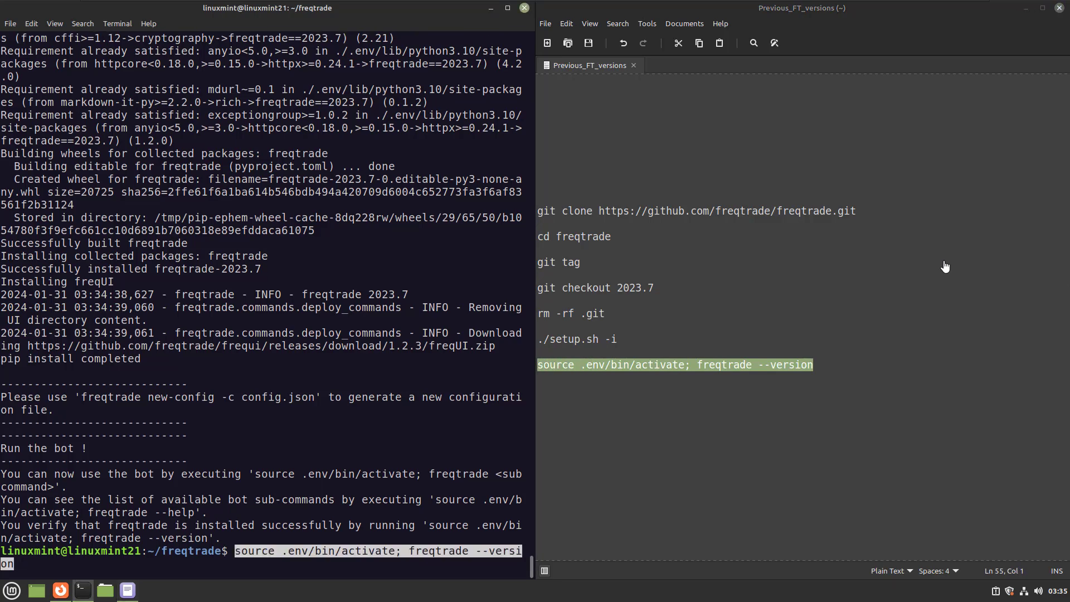
Step: Activate .env and confirm freqtrade --version reports 2023.7, then clear the terminal
key(Return)
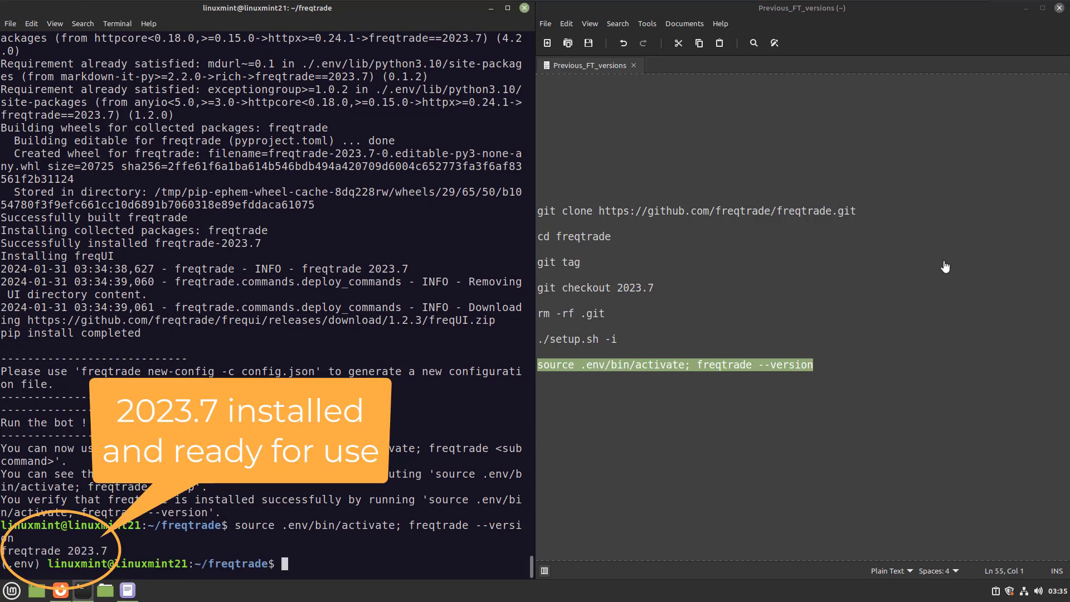
text(clear)
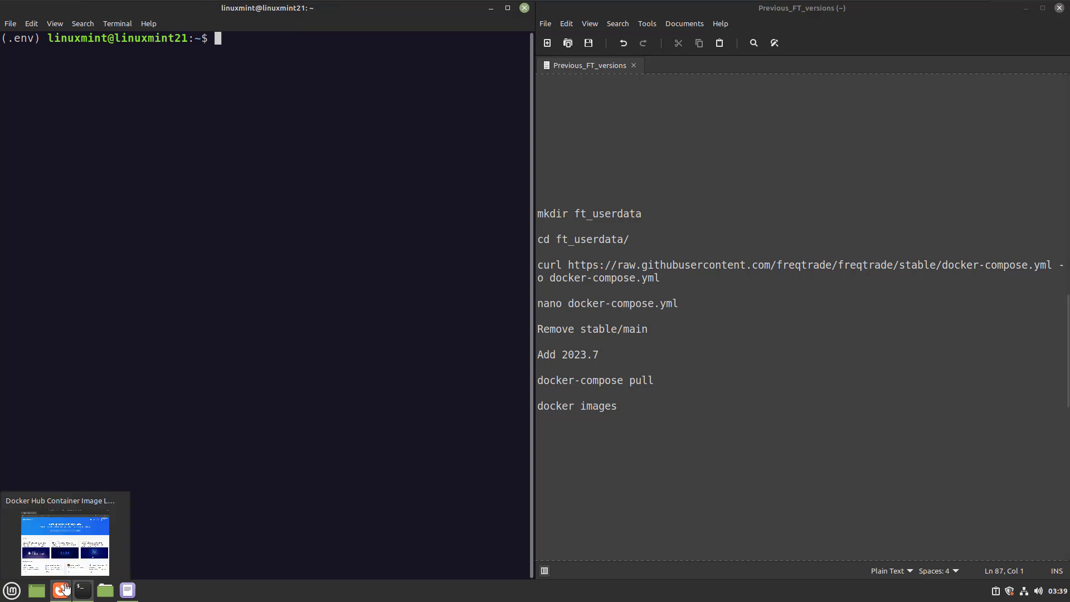
Step: Search Docker Hub for freqtrade and show the freqtradeorg/freqtrade image's Tags list
click(60, 590)
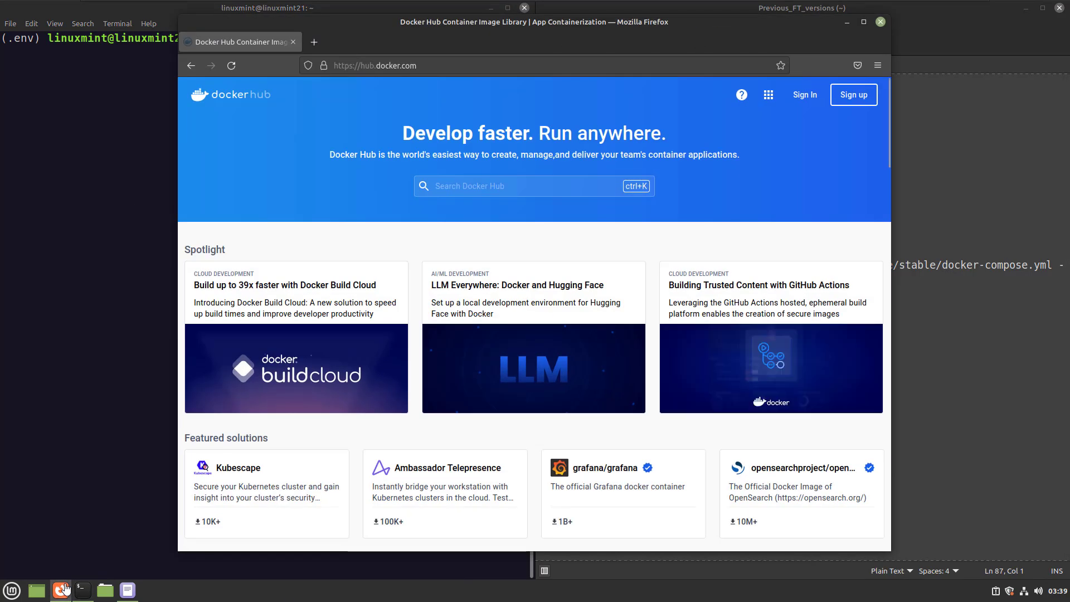
click(863, 21)
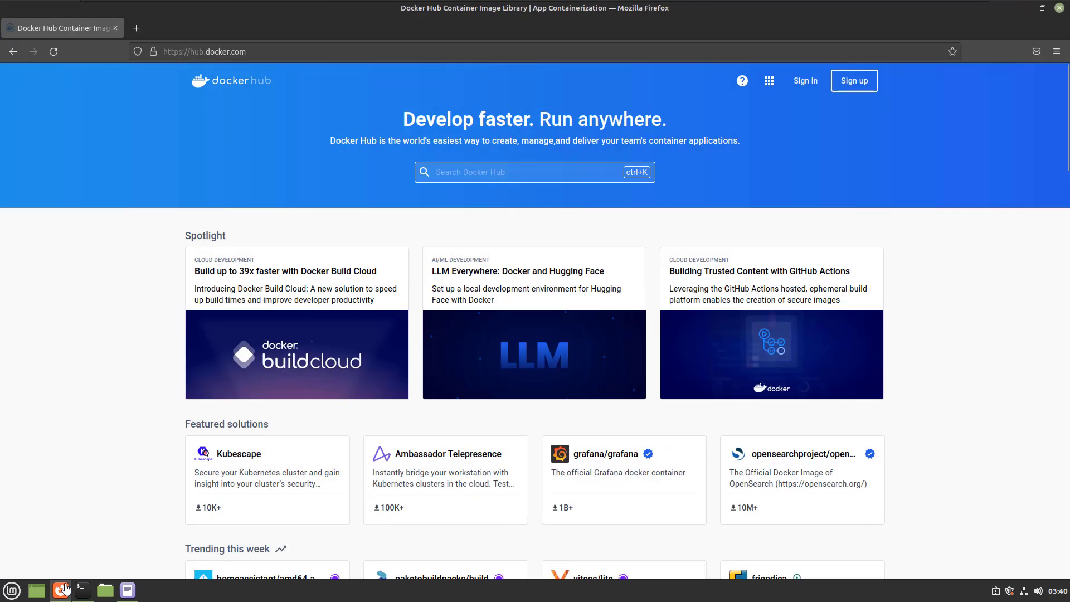
text(freqtrade)
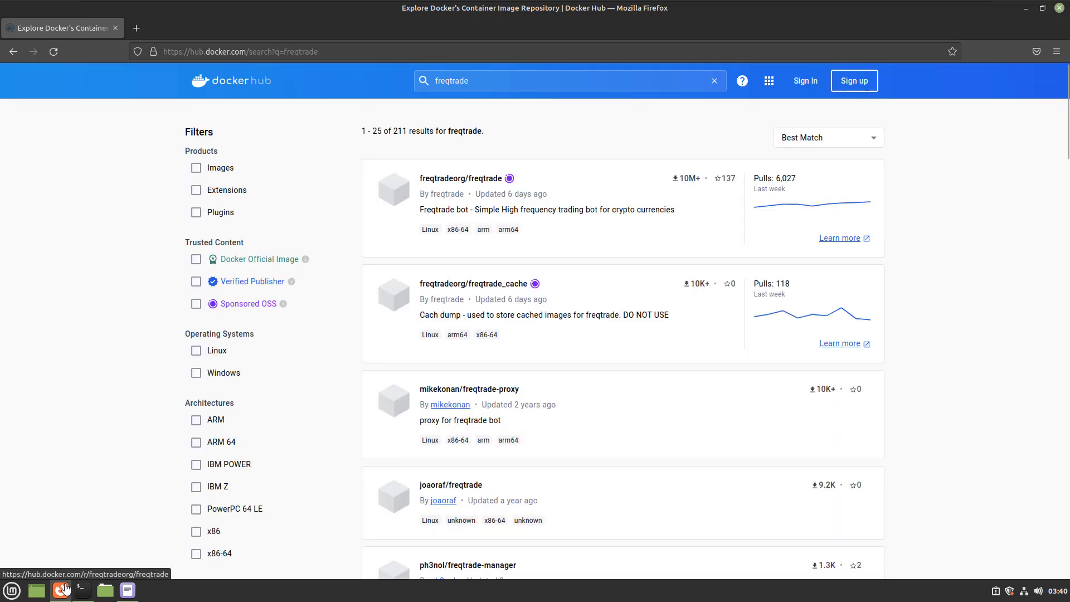
click(462, 179)
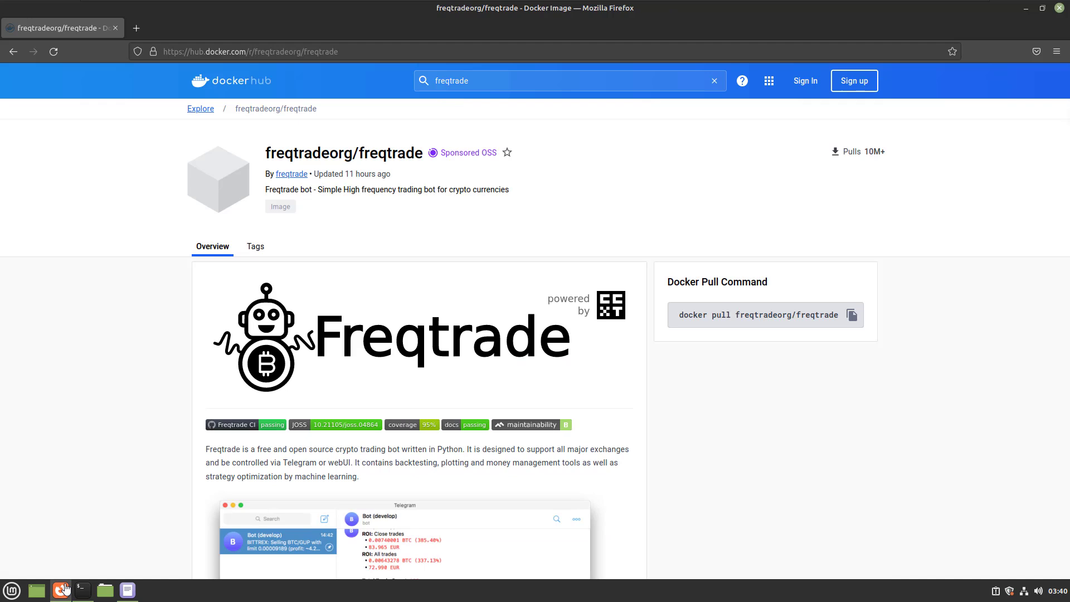
click(255, 246)
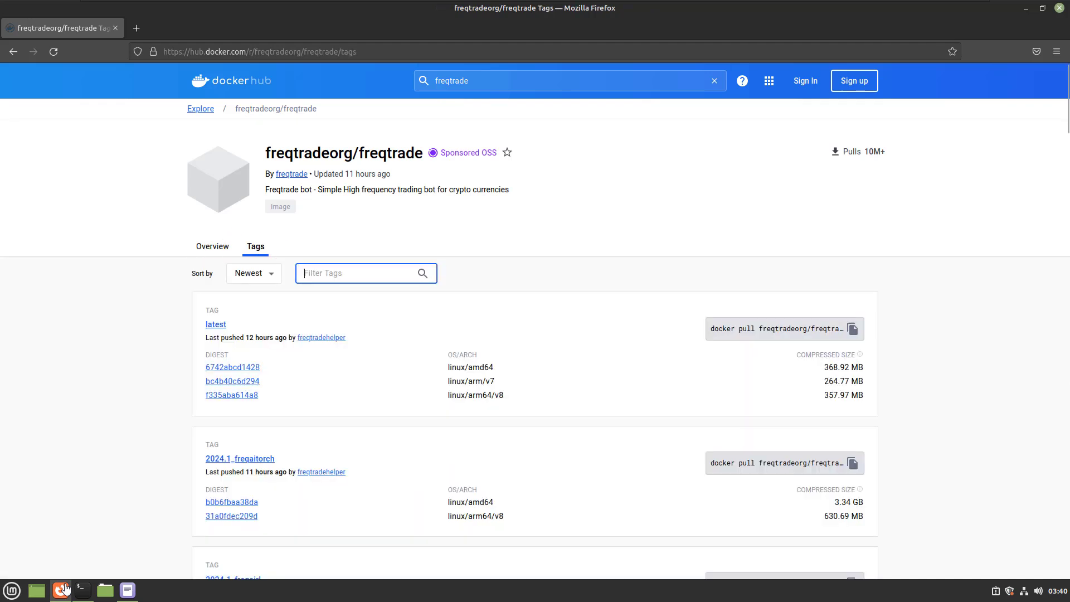
Step: Filter the tags to 2023.7 and view the plain 2023.7 image's layer details
text(2023.7)
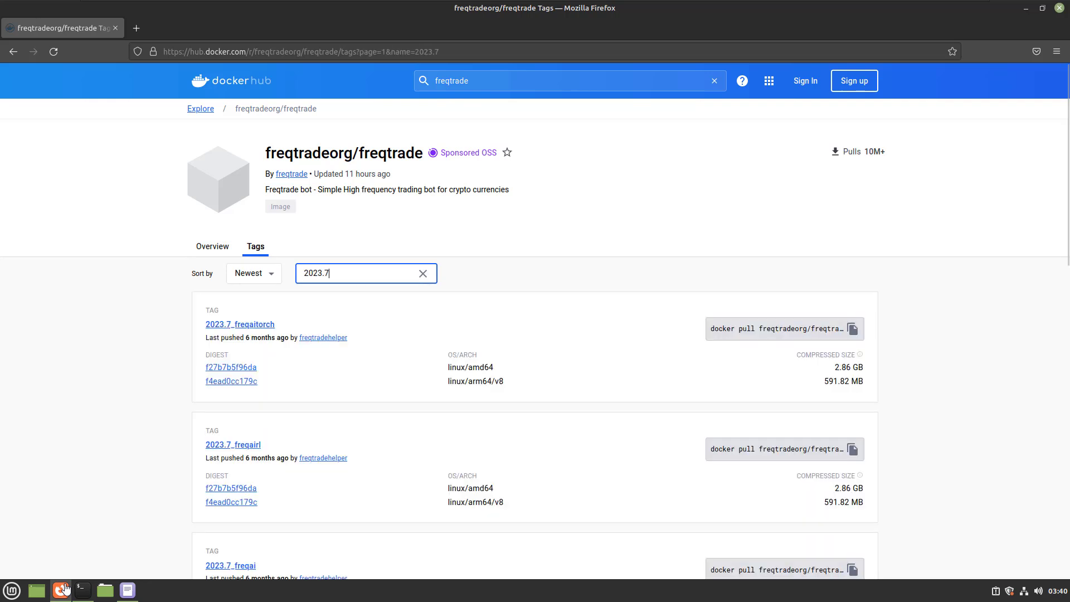
scroll(down, 3)
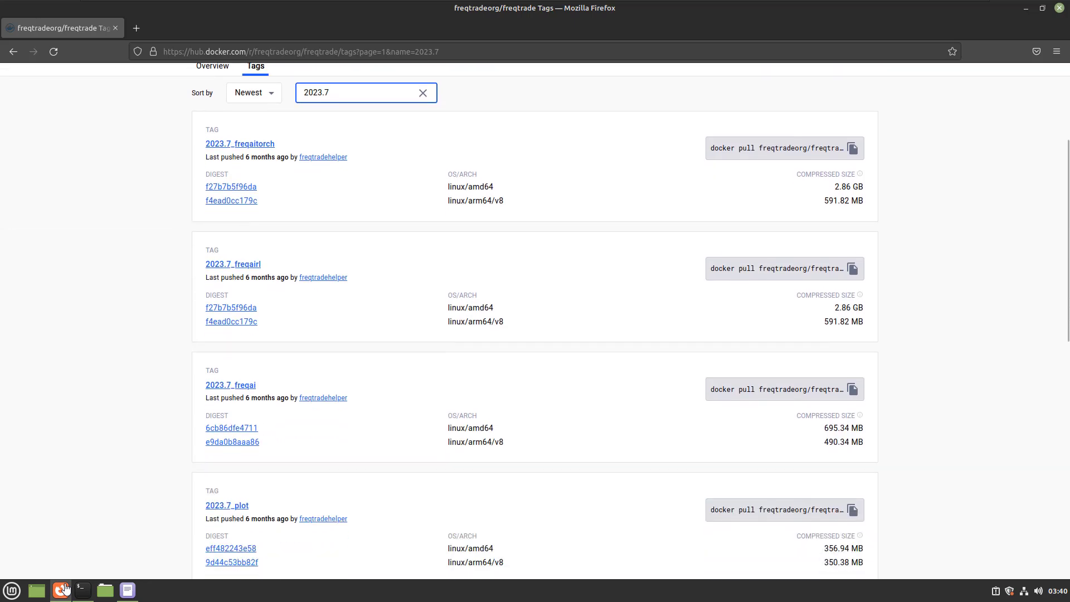
scroll(down, 3)
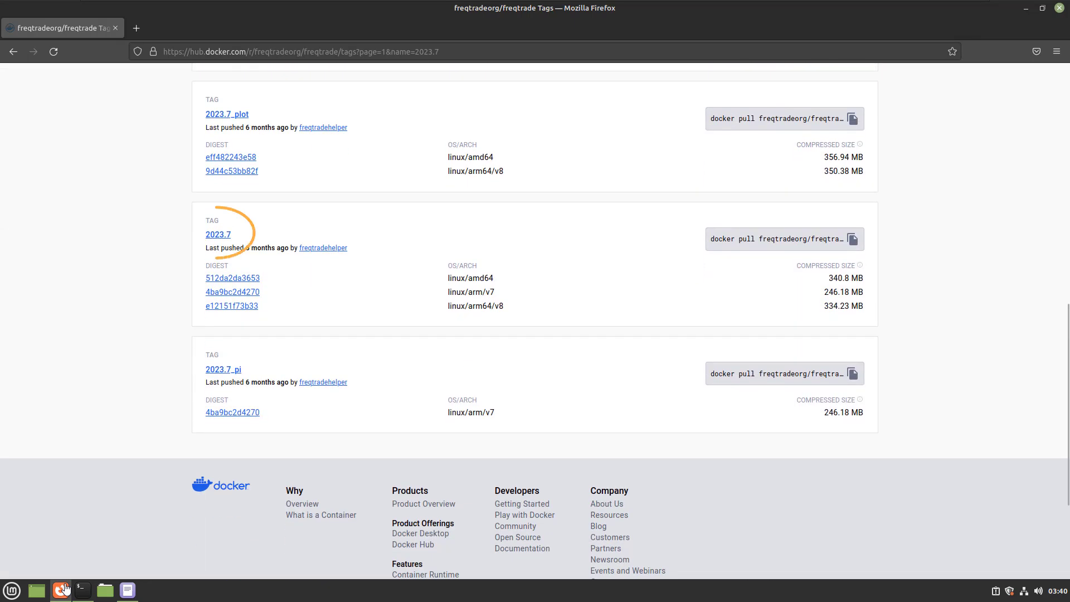
click(232, 292)
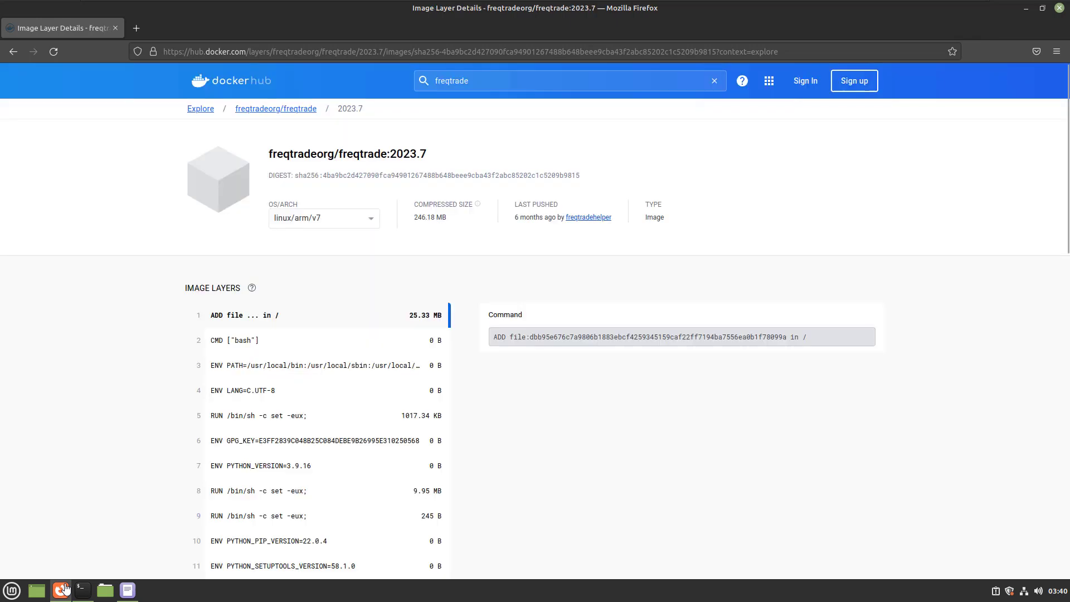
double_click(348, 154)
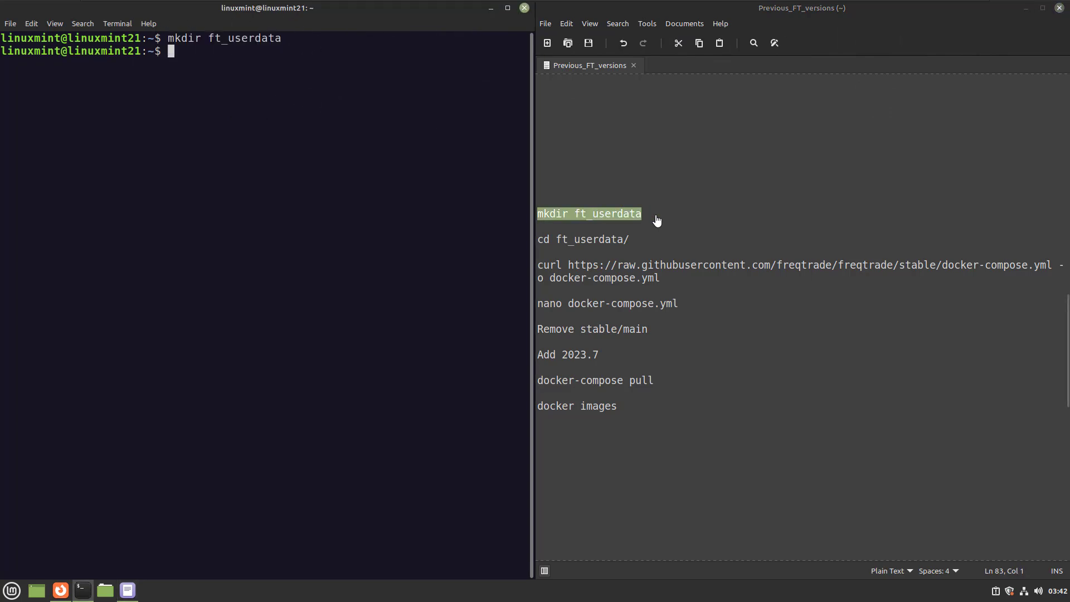
Step: Inside ft_userdata, download docker-compose.yml with curl and edit it in nano
text(cd ft_userdata/)
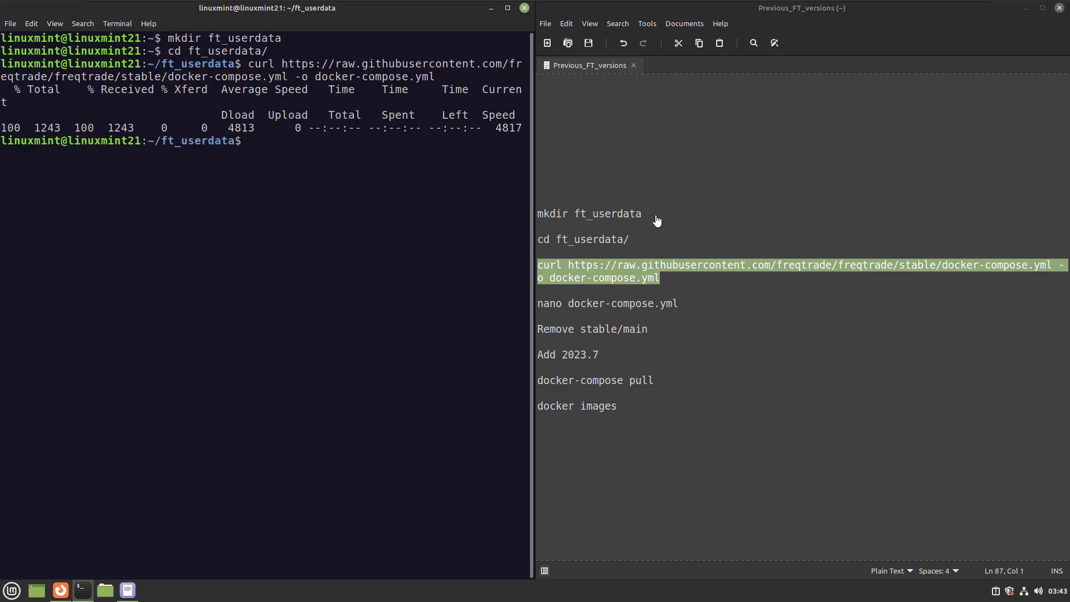
text(nano docker-compose.yml)
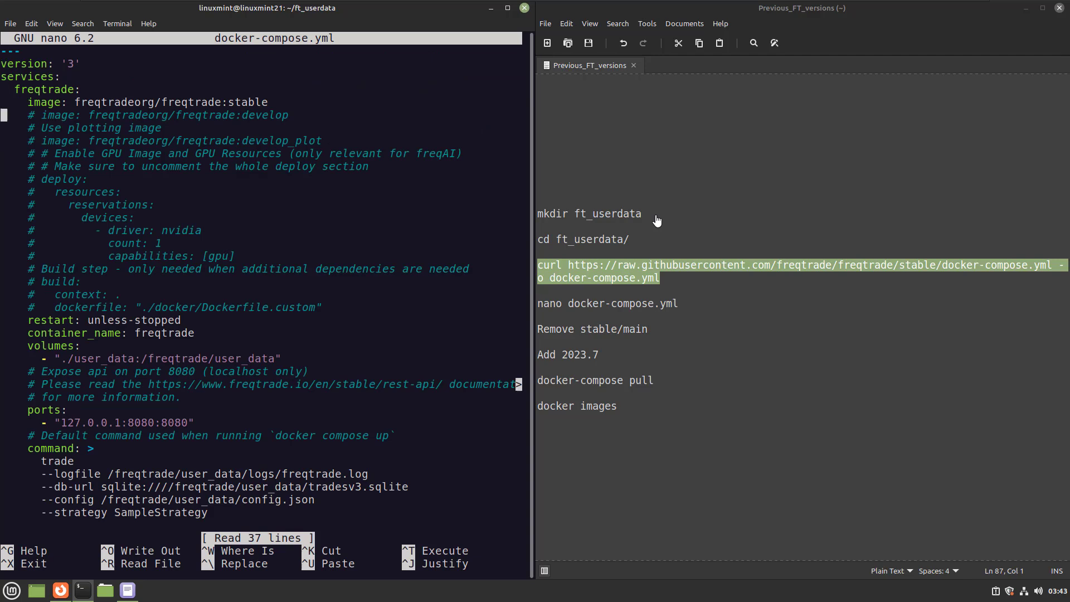
Step: Replace the image tag stable with 2023.7 in docker-compose.yml, save and exit nano
key(BackSpace)
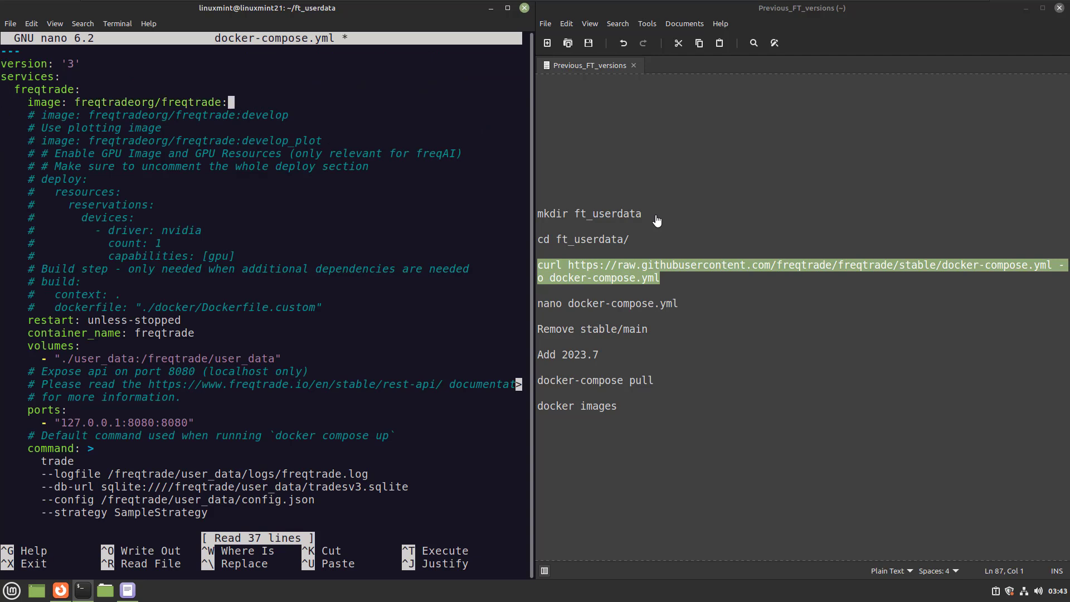
text(2023.)
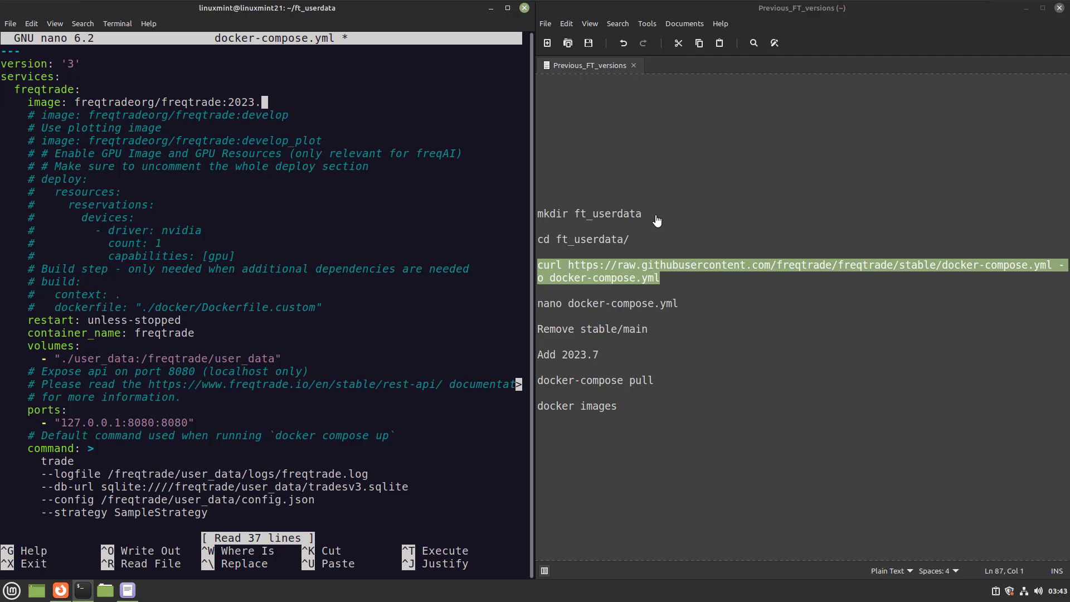
text(7)
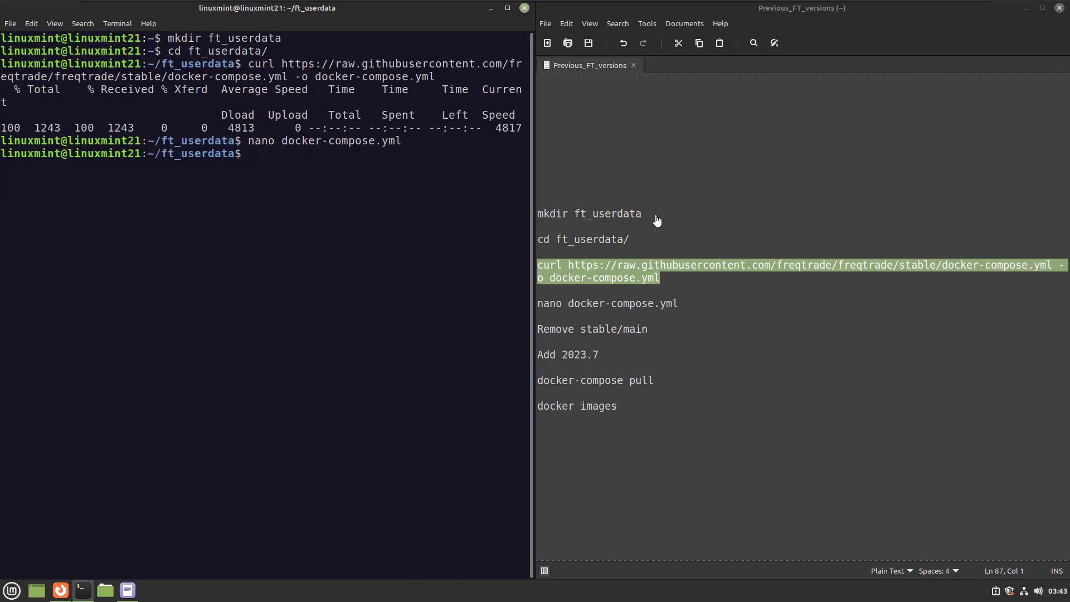
Step: Run docker-compose pull until the freqtrade image reports done
text(d)
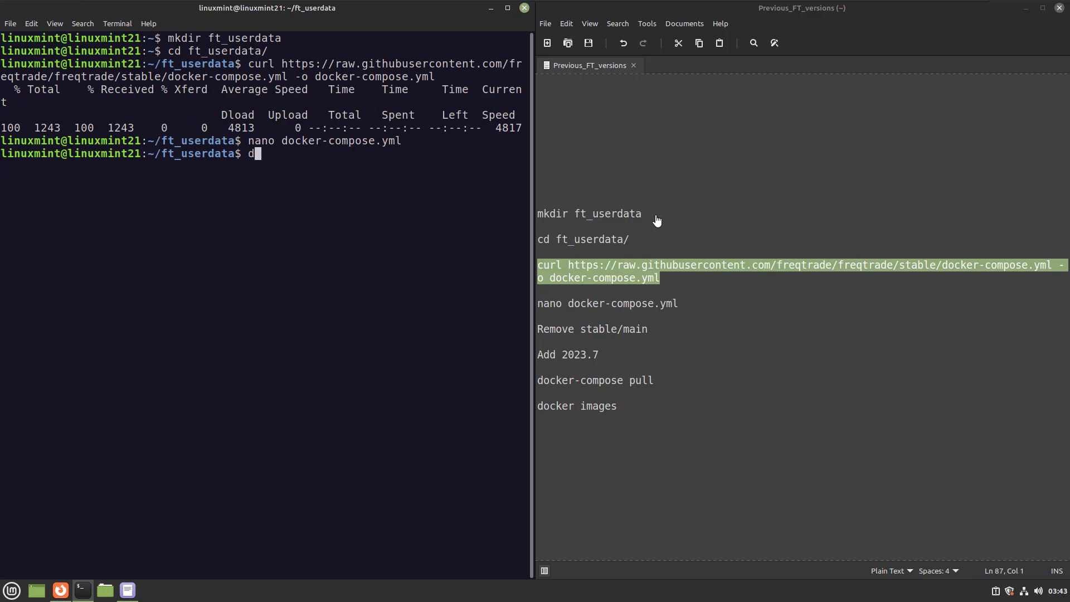
text(ocker-compose pull)
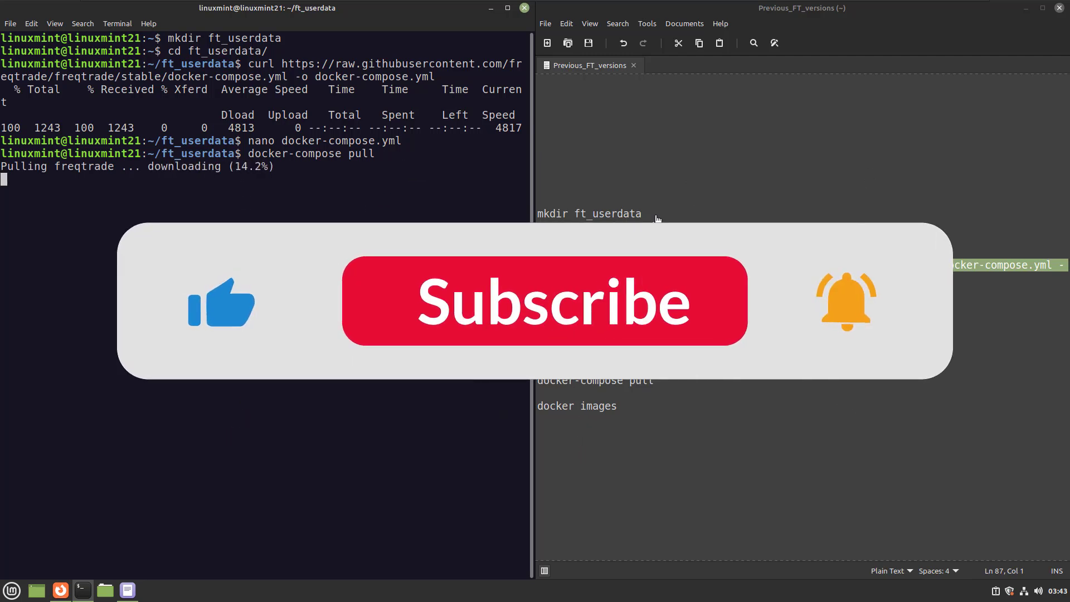
click(553, 301)
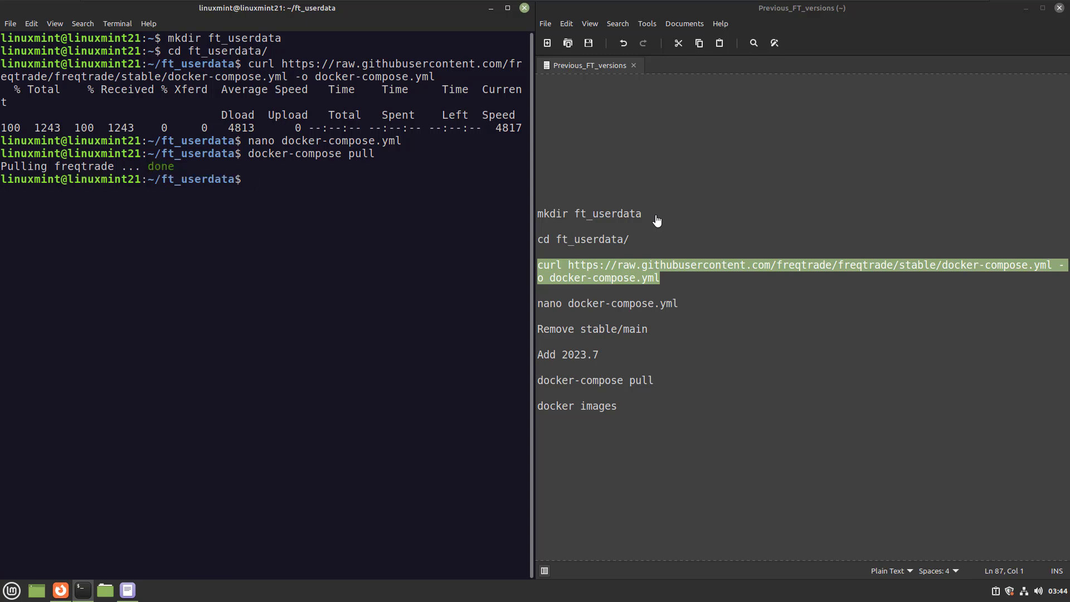
Step: List docker images showing freqtradeorg/freqtrade 2023.7 at 1.06GB, with clear typed next
text(docker images)
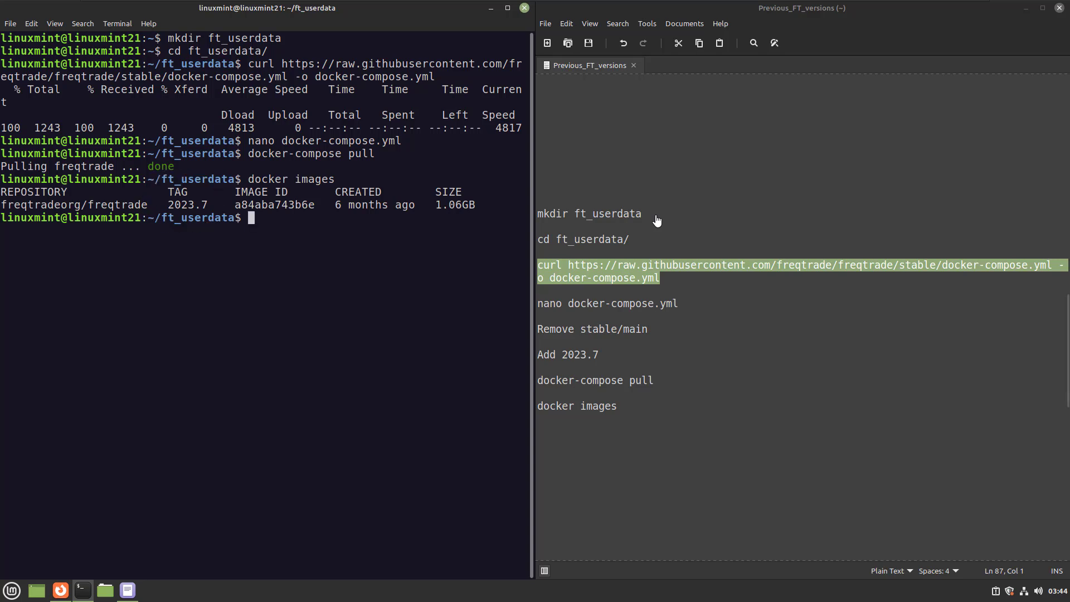
text(clear)
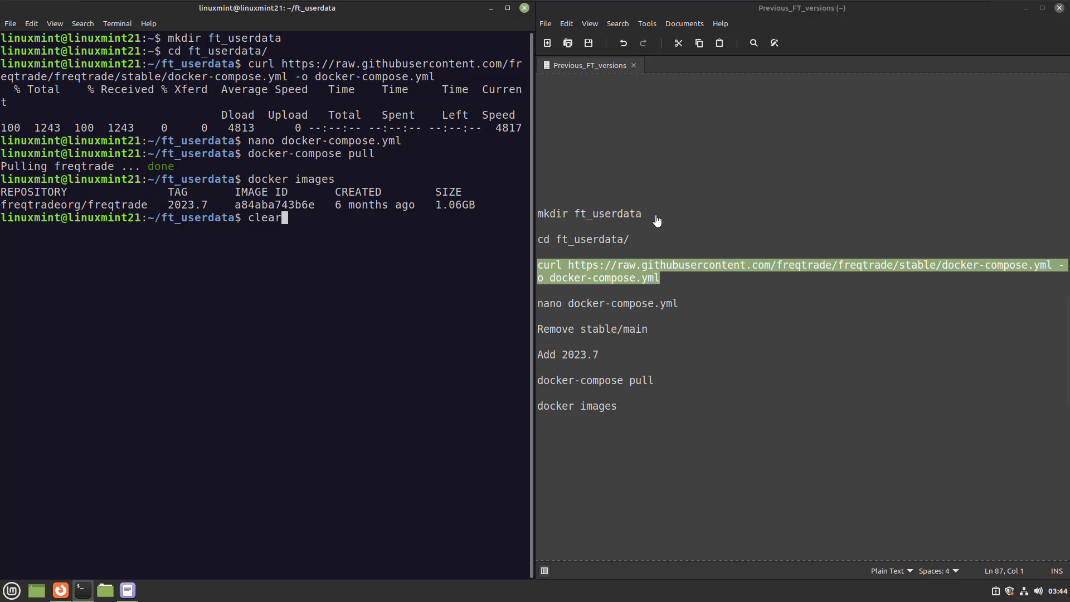